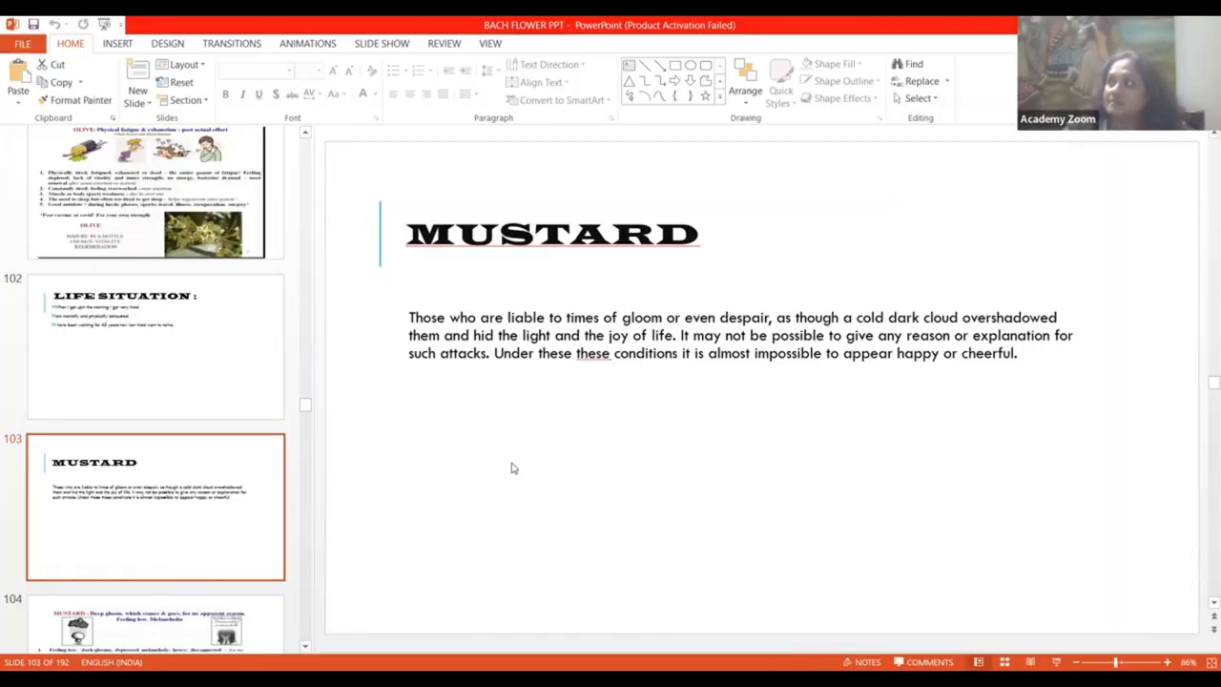
pyautogui.moveTo(504, 477)
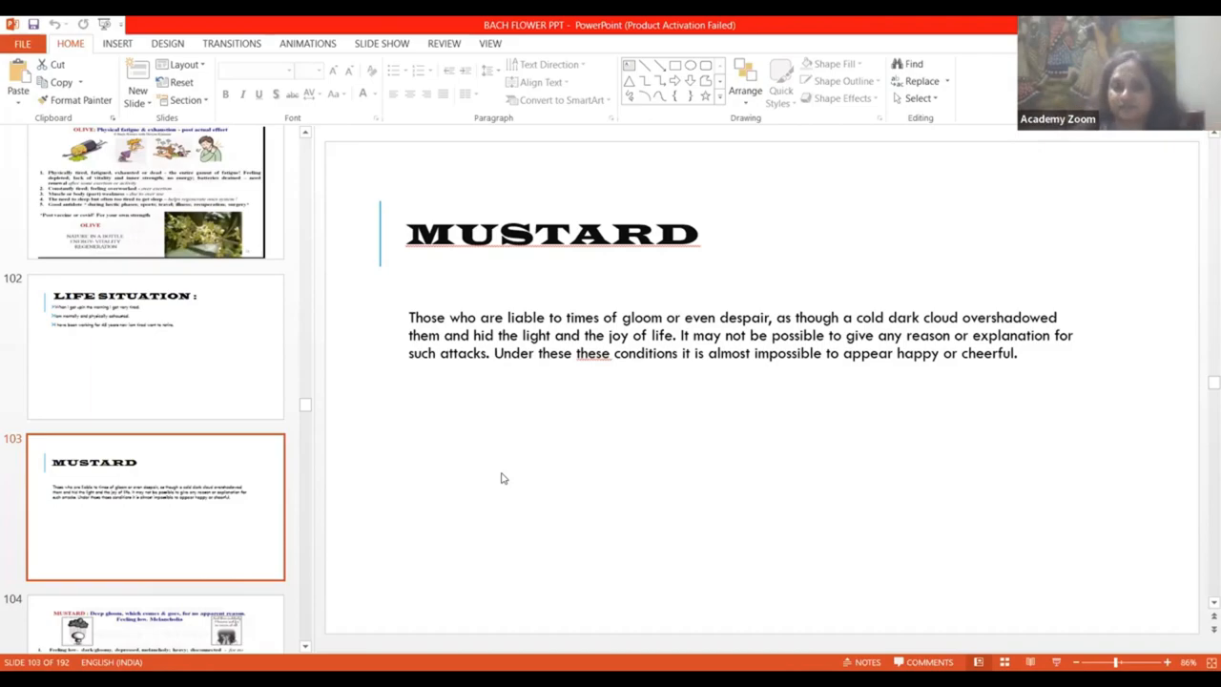
pyautogui.moveTo(94, 603)
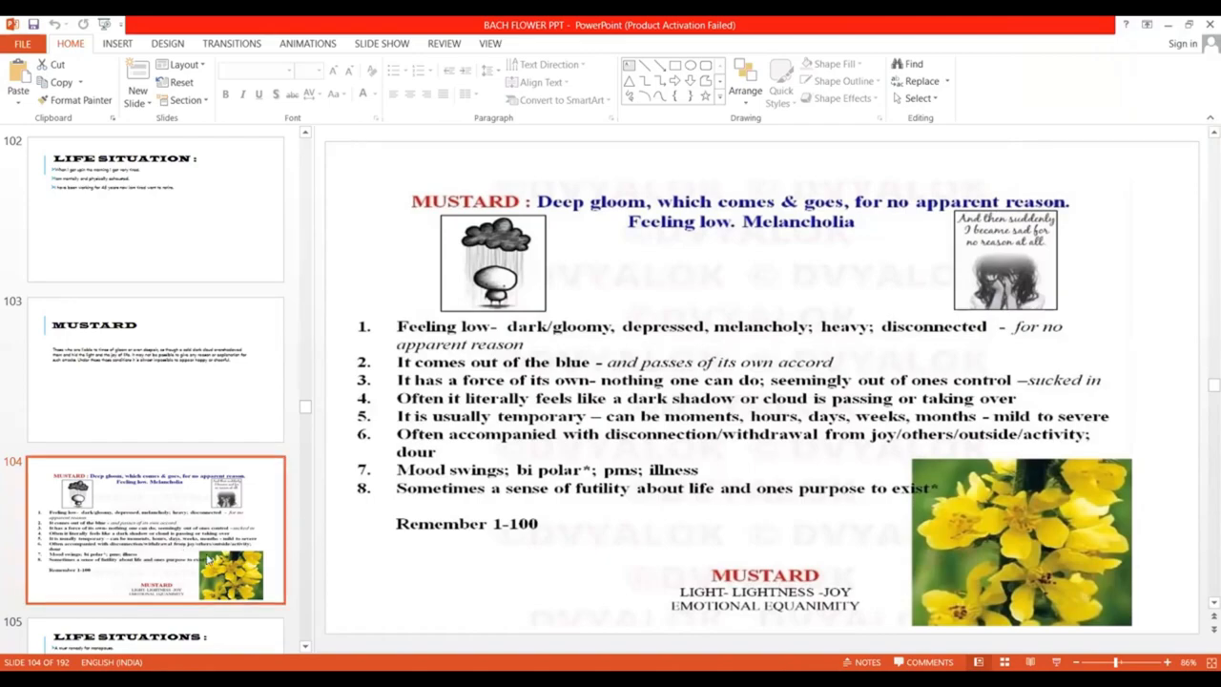
pyautogui.moveTo(213, 551)
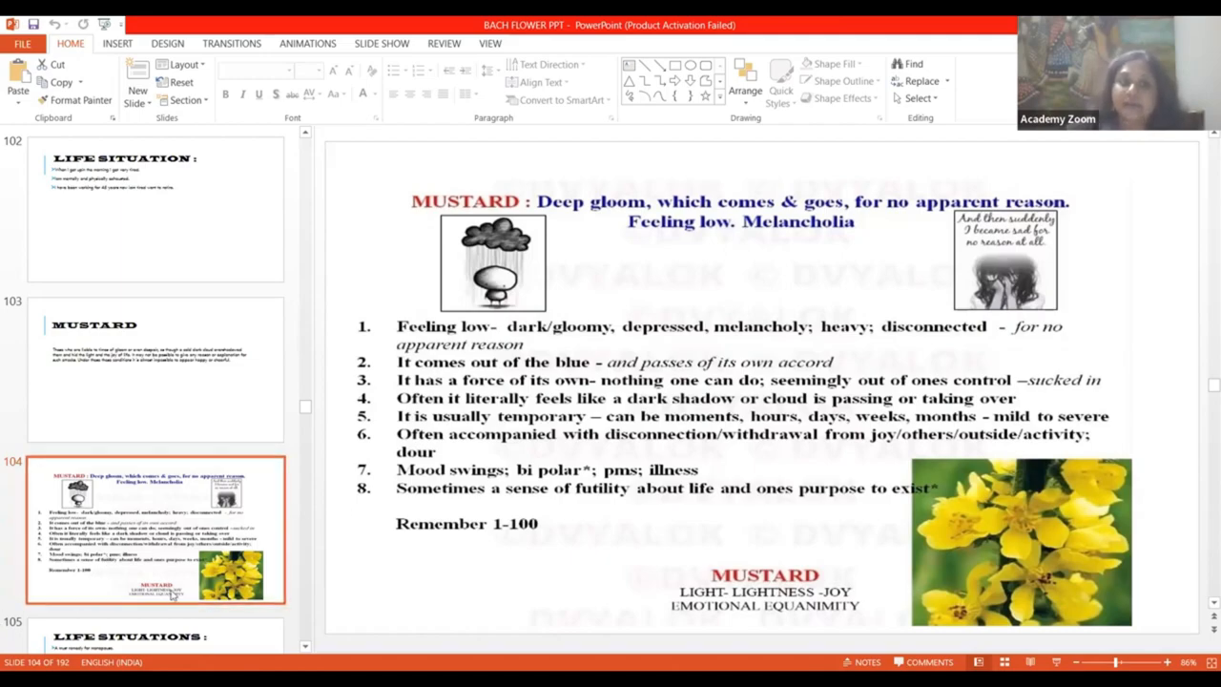
# - Advance to slide 105 listing Mustard's life-situation uses and remedy combinations
pyautogui.click(157, 531)
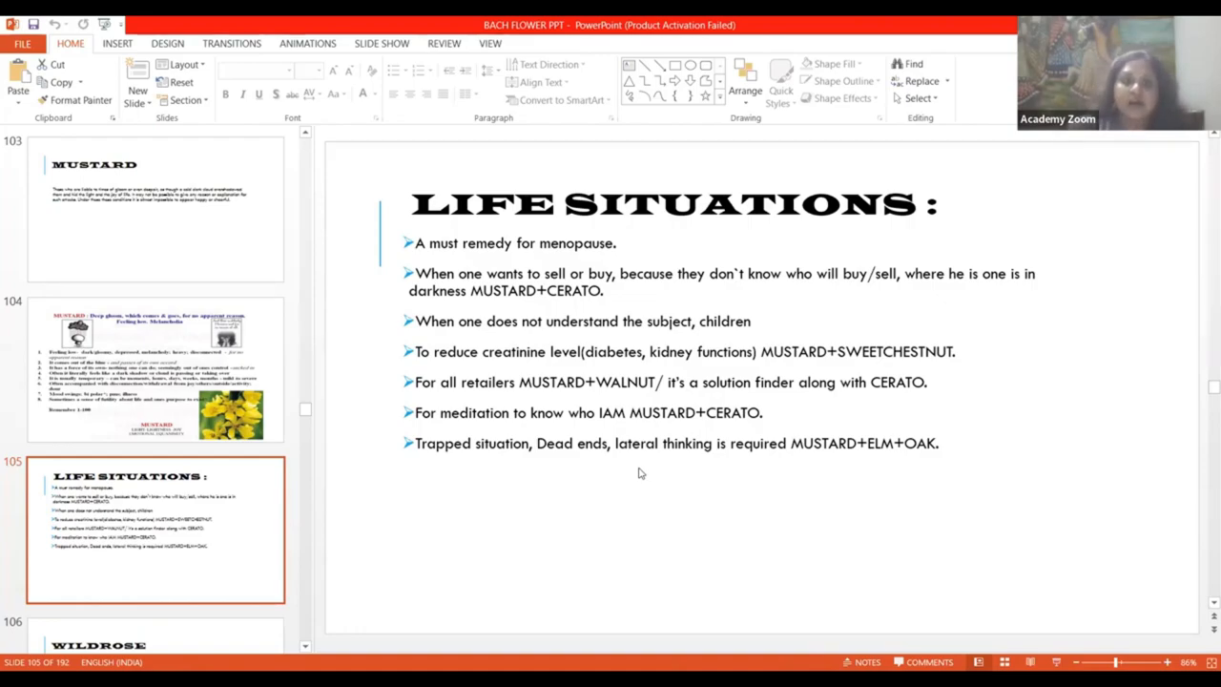
pyautogui.moveTo(577, 481)
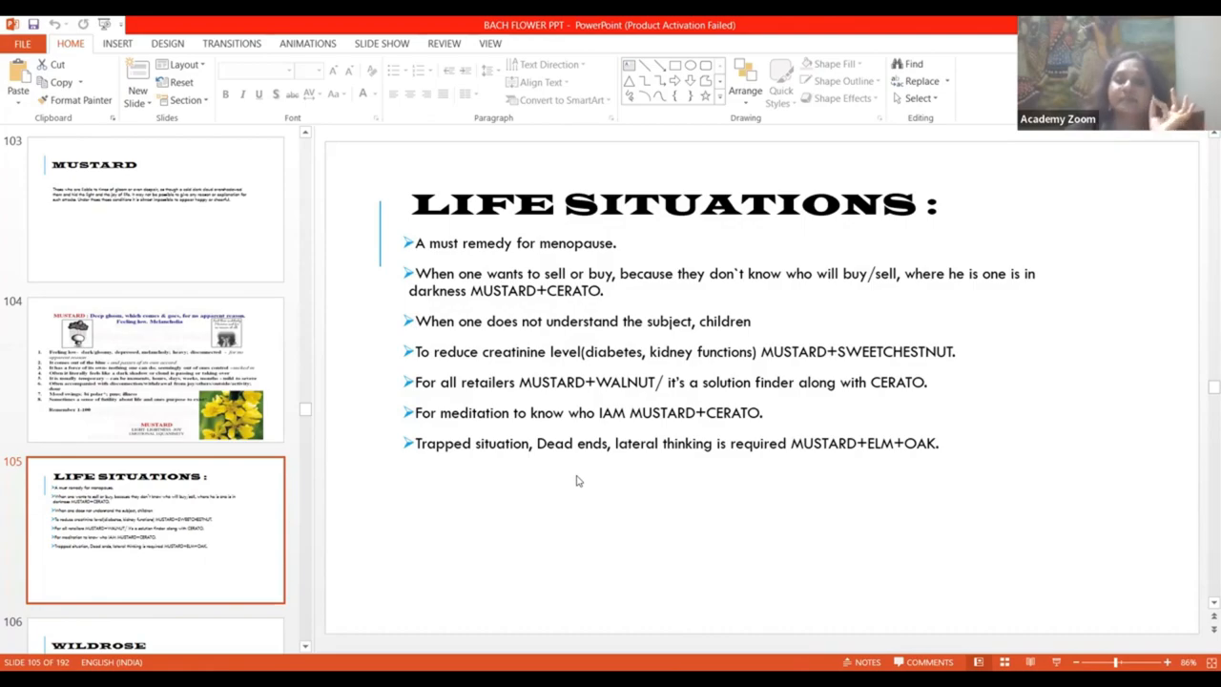
pyautogui.moveTo(588, 481)
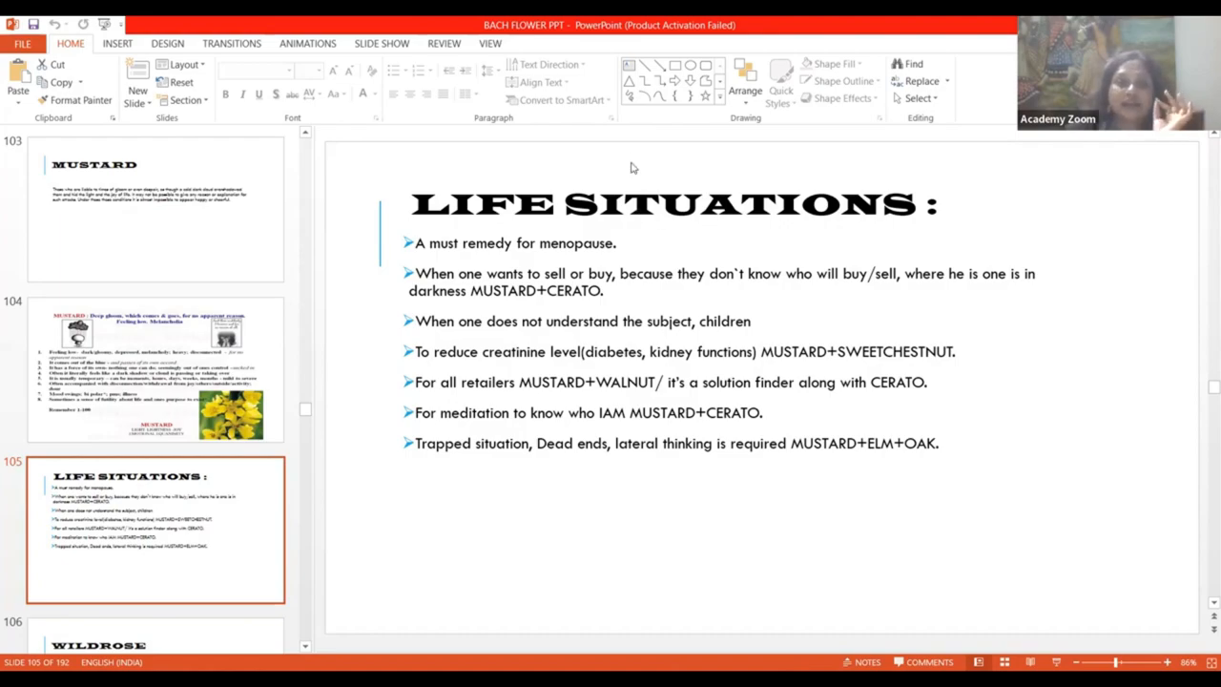
pyautogui.moveTo(714, 164)
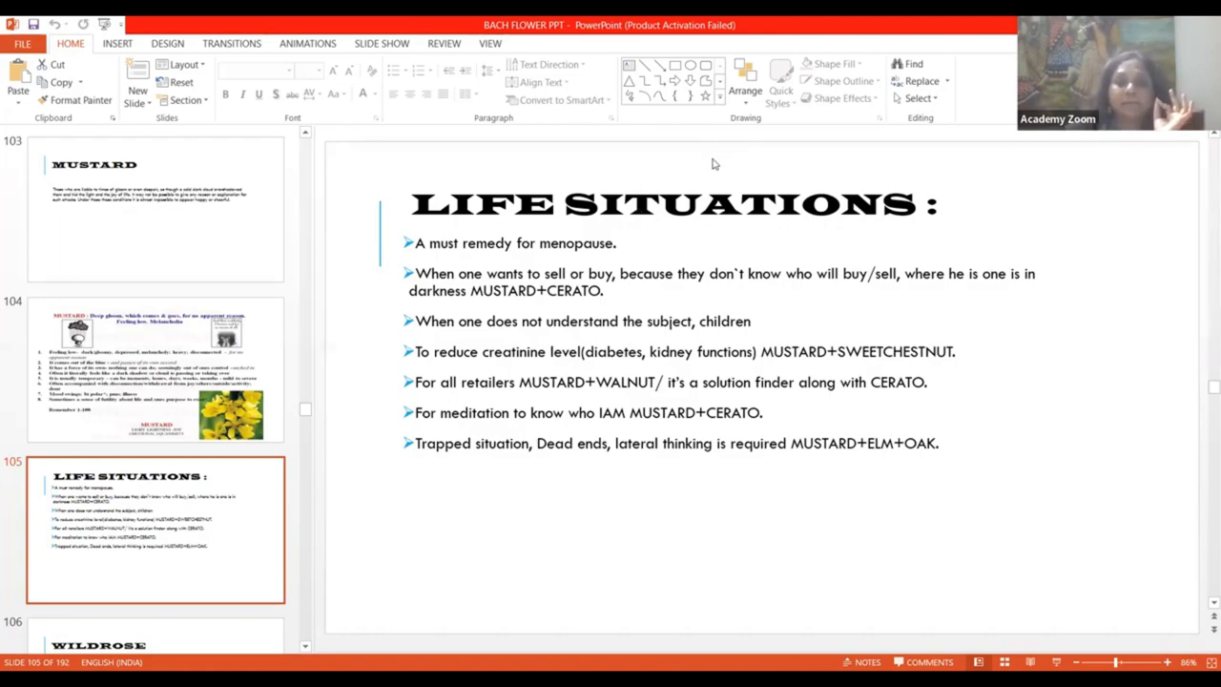
pyautogui.moveTo(722, 162)
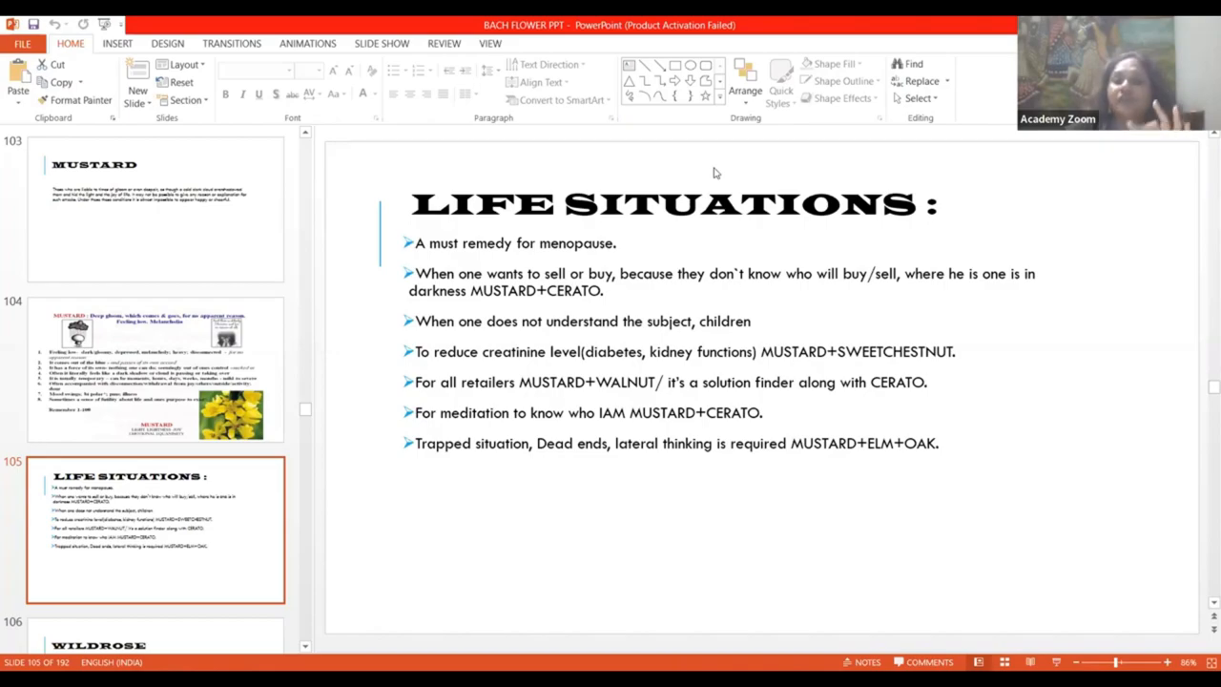
pyautogui.moveTo(710, 180)
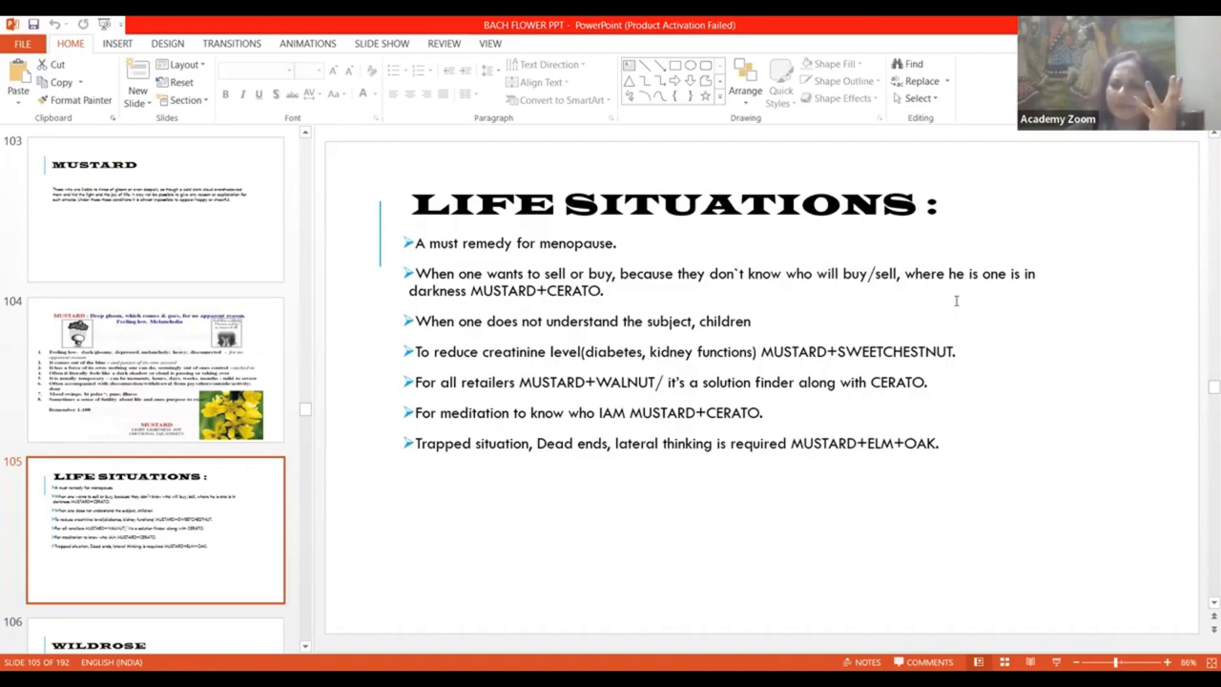
pyautogui.moveTo(933, 295)
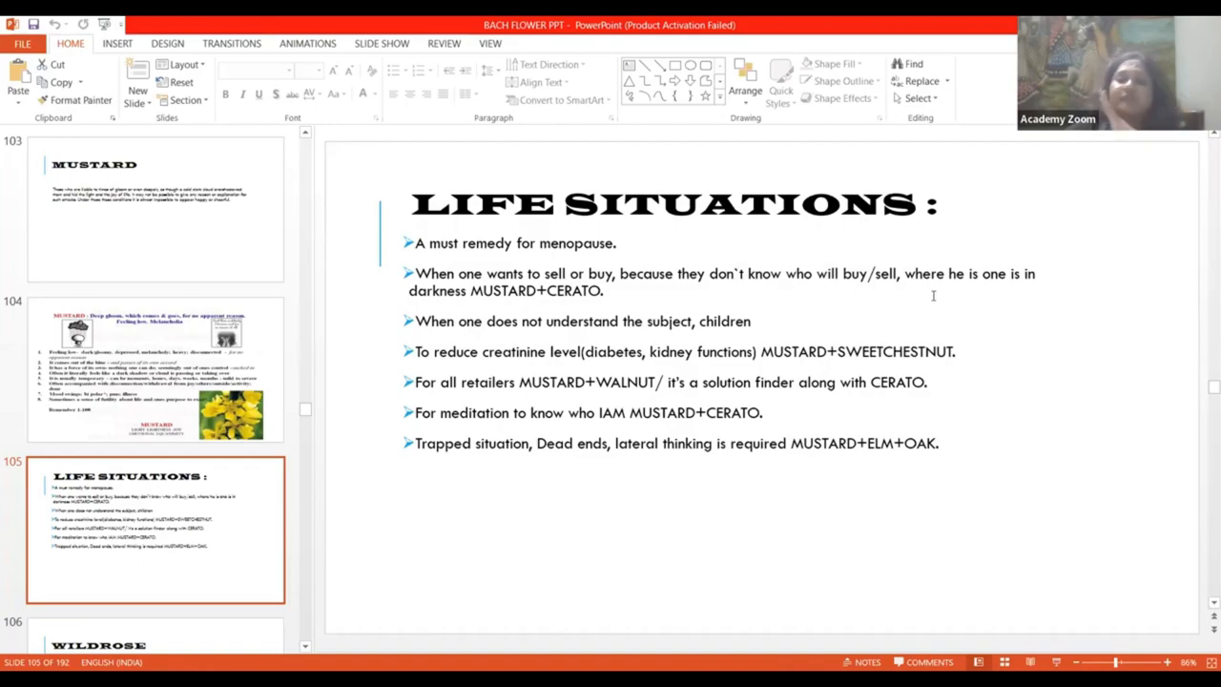
pyautogui.moveTo(935, 290)
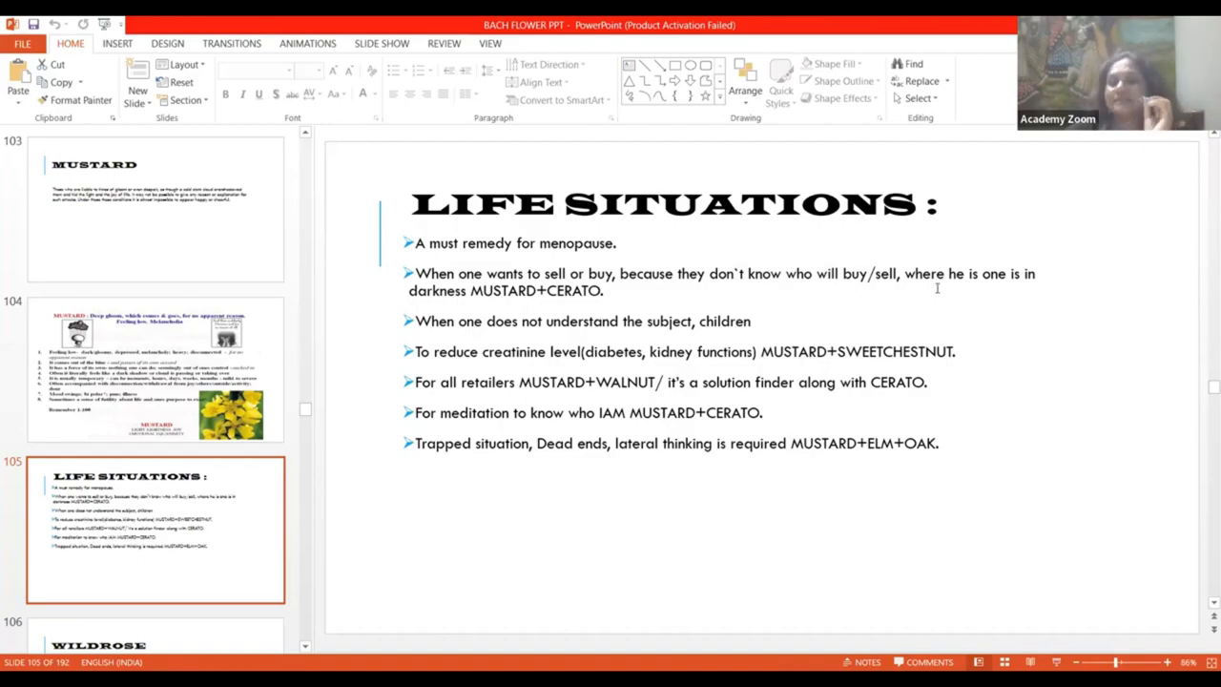